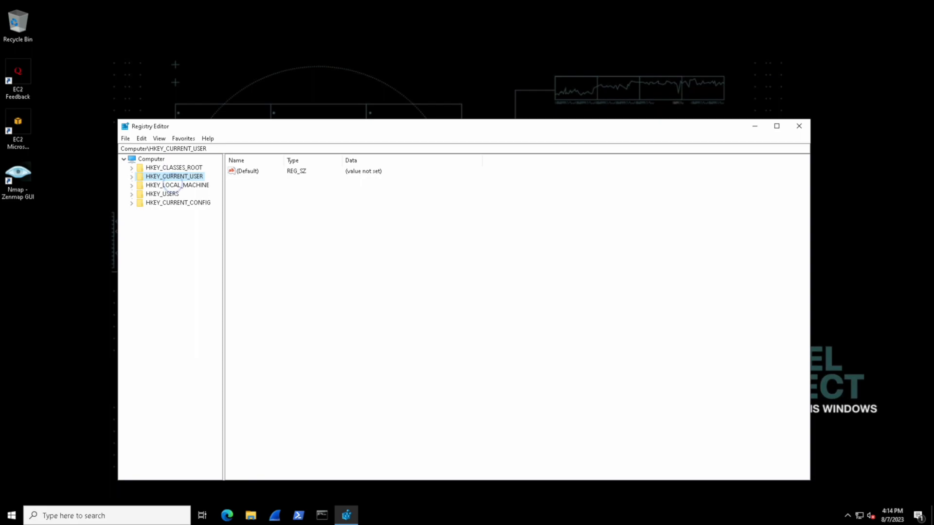
Browse the top-level hives, from HKEY_CLASSES_ROOT through HKEY_CURRENT_CONFIG.
click(178, 202)
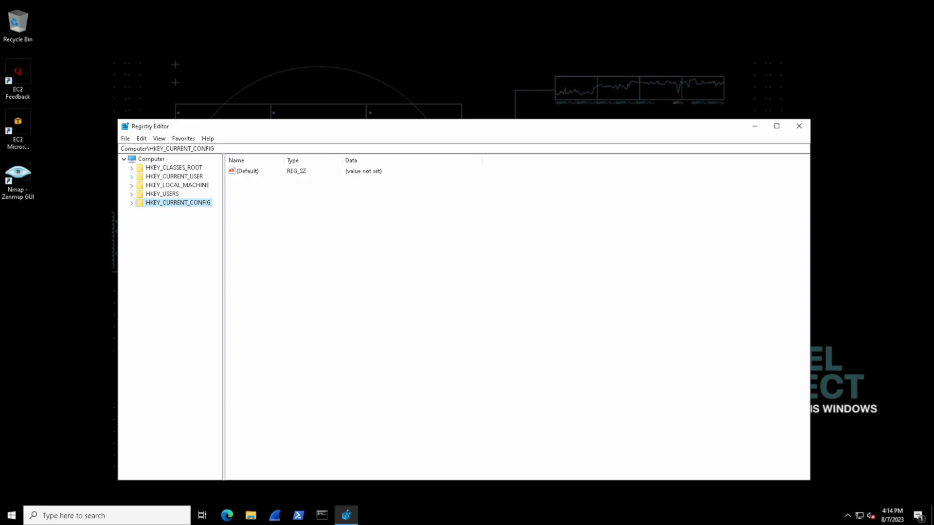
click(174, 167)
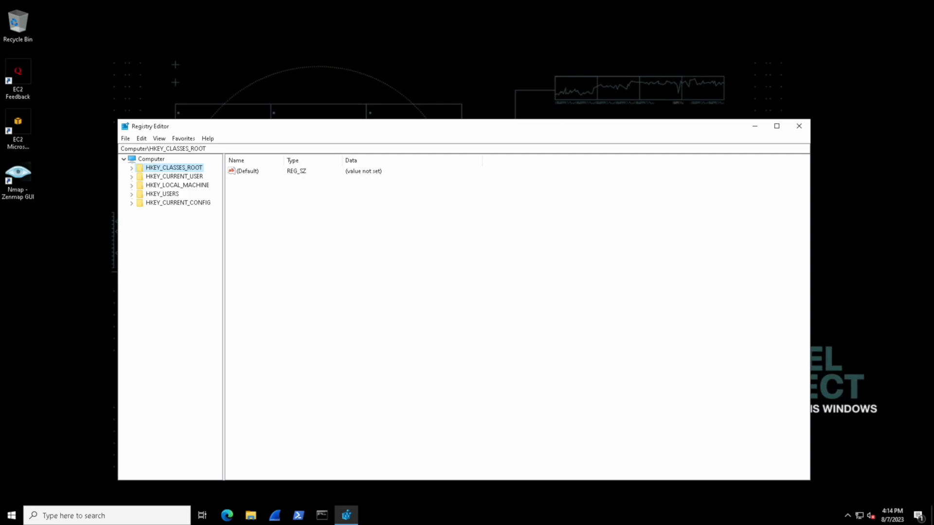
click(174, 176)
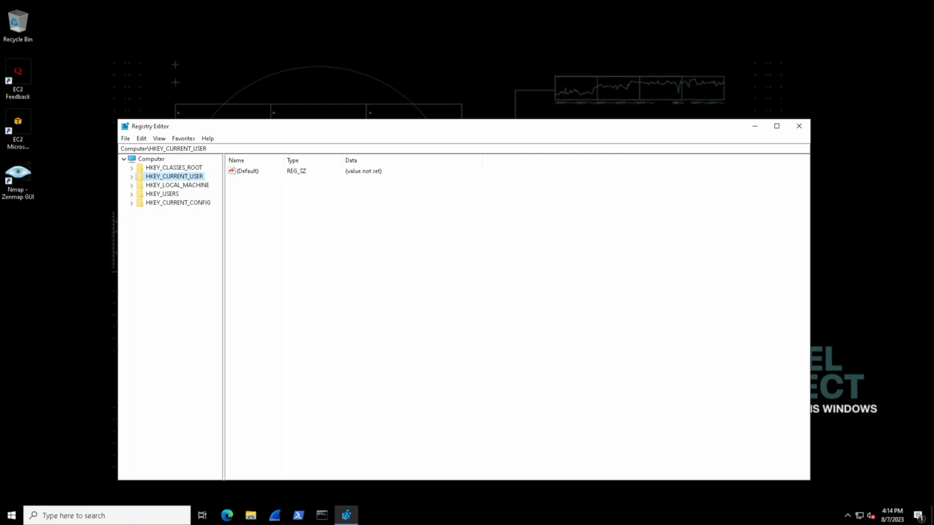
click(177, 185)
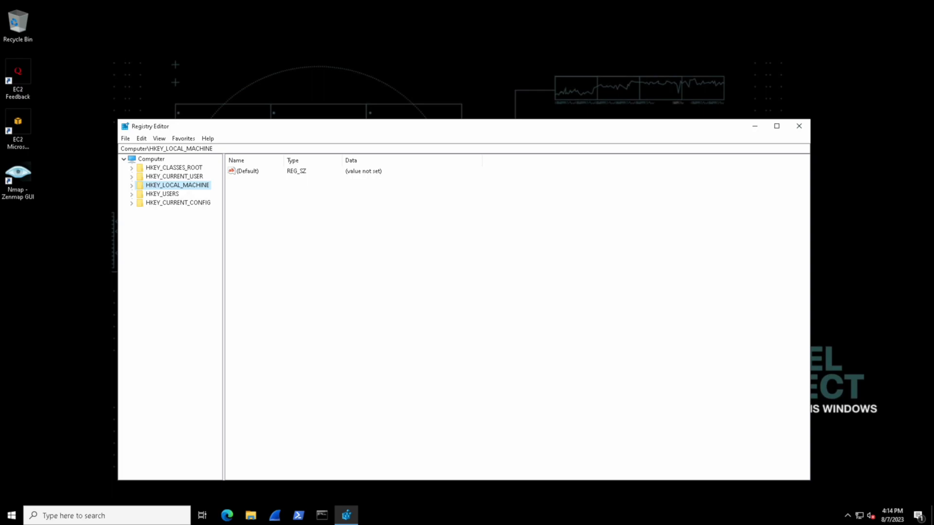
click(162, 193)
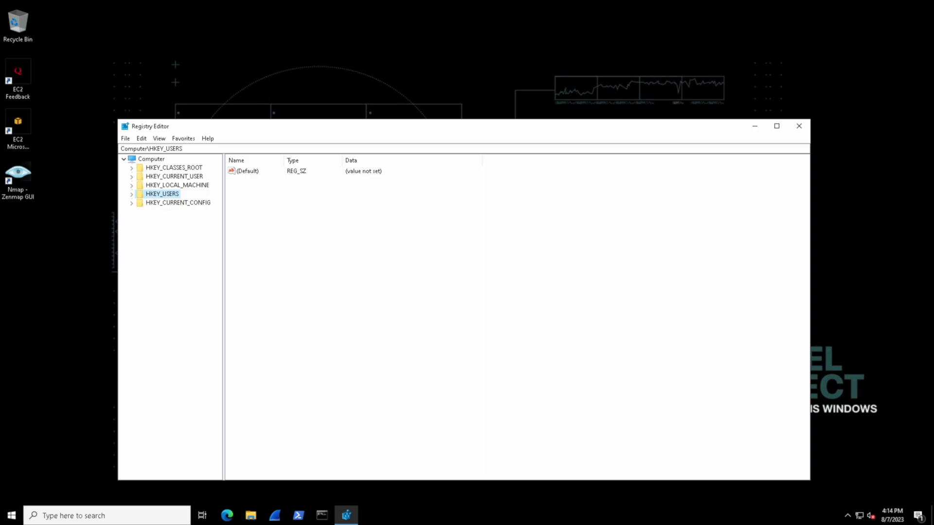
click(178, 202)
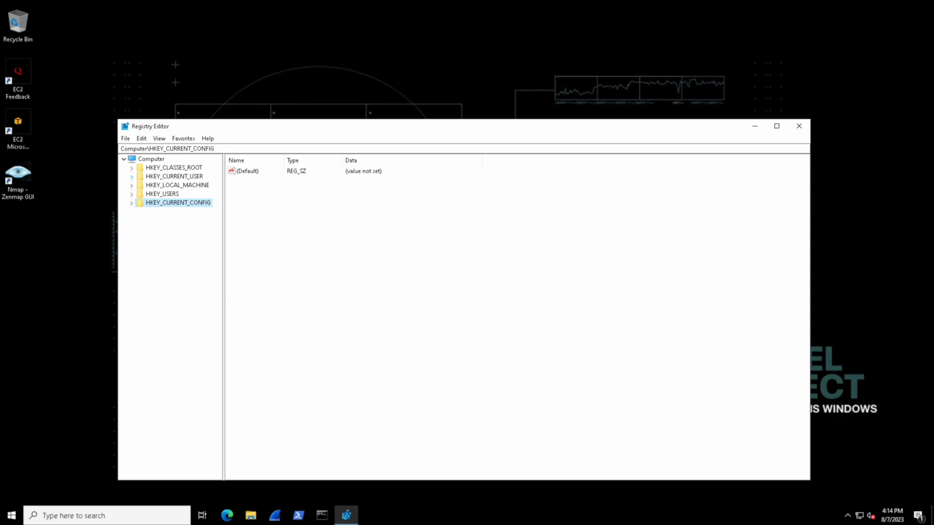
Navigate HKCU Software subkeys down to Windows\CurrentVersion and open its Run key.
click(131, 176)
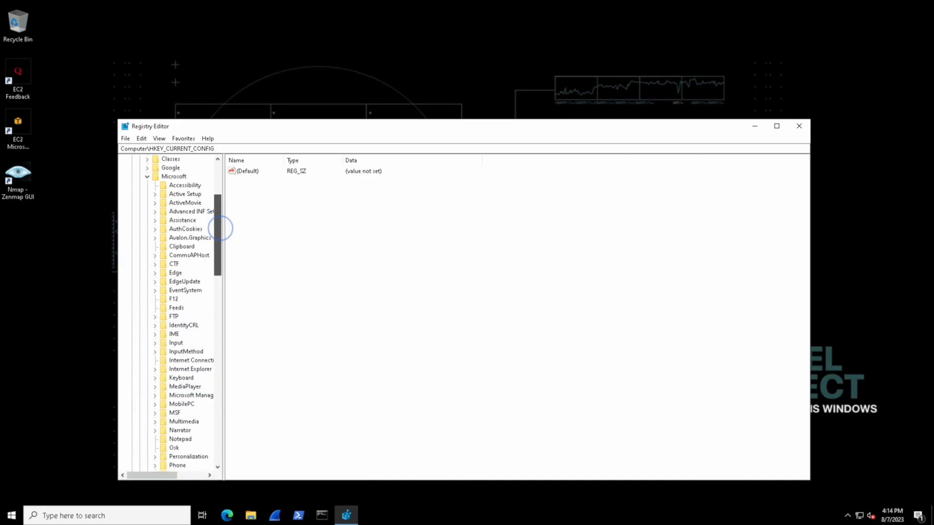
scroll(down, 3)
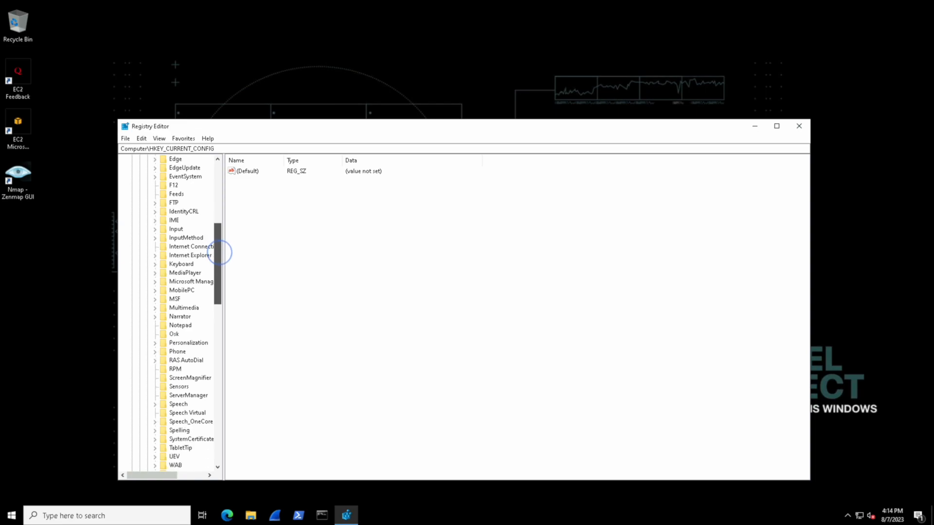
click(180, 307)
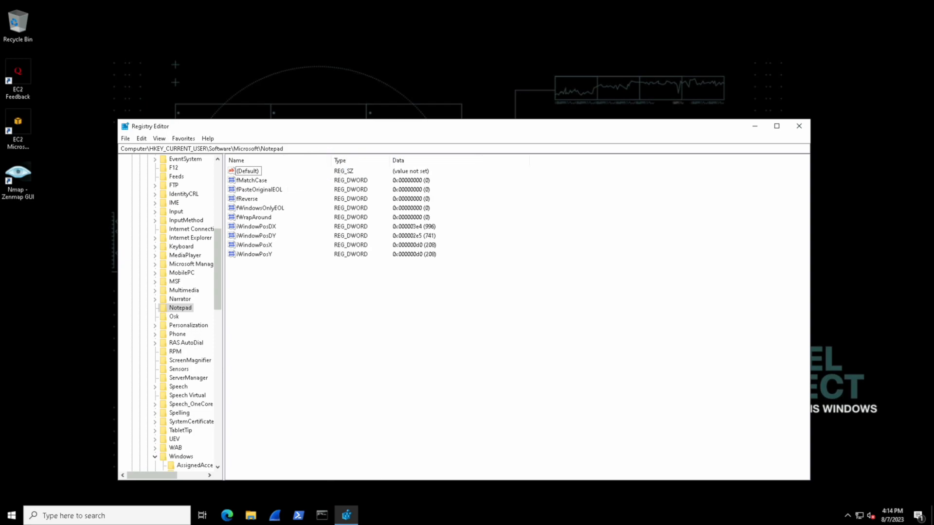
click(188, 290)
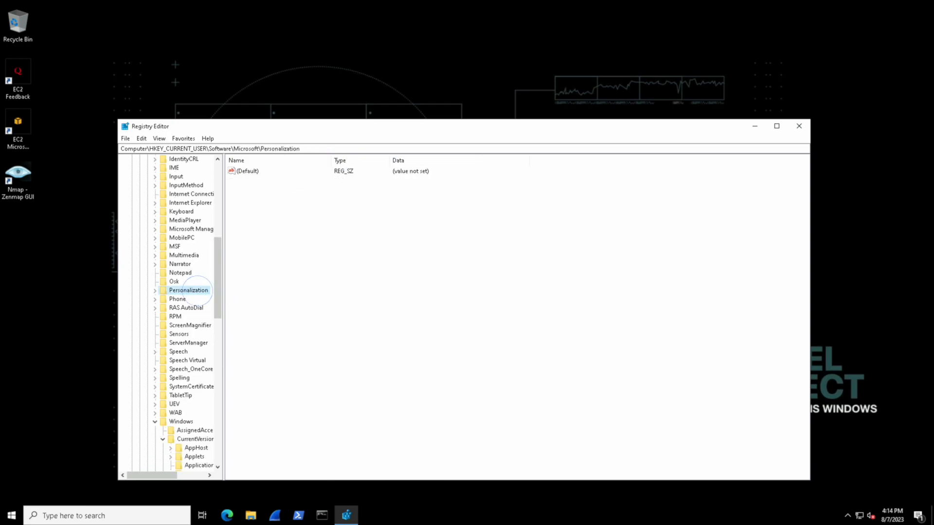
click(155, 290)
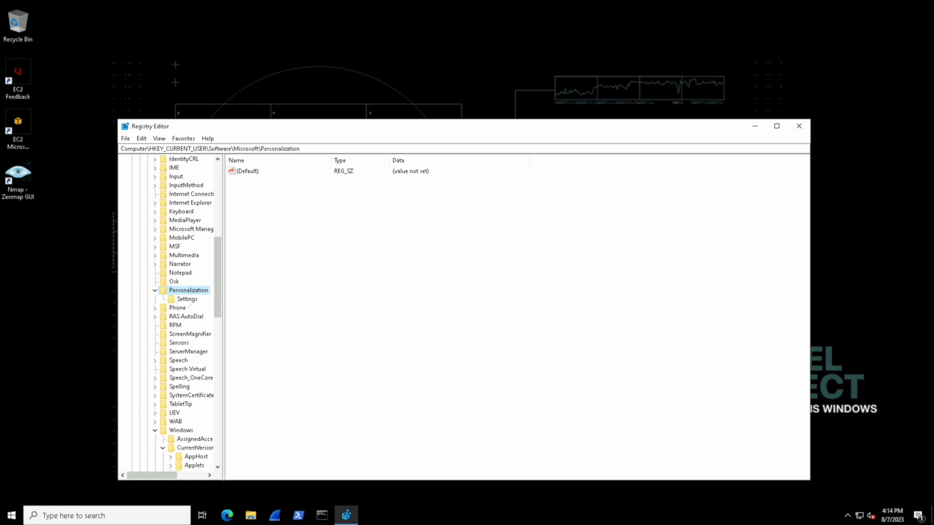
click(186, 298)
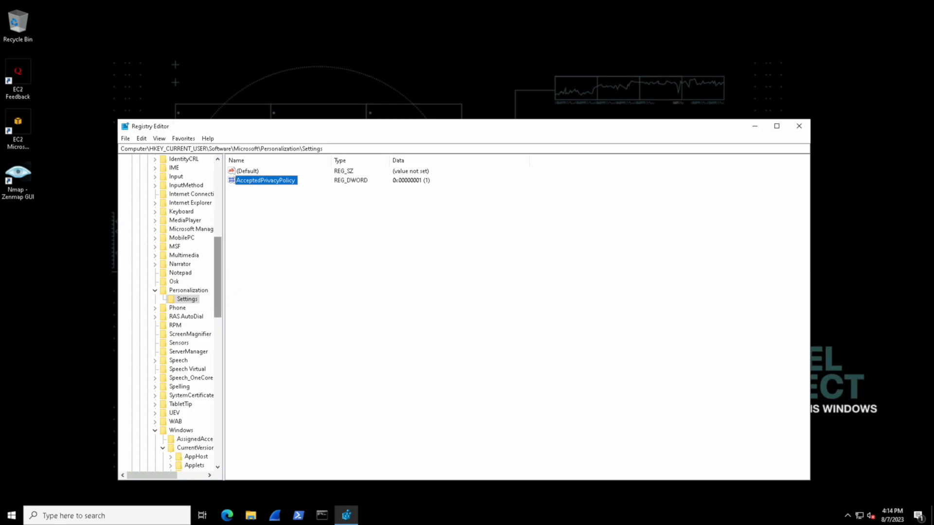
scroll(down, 3)
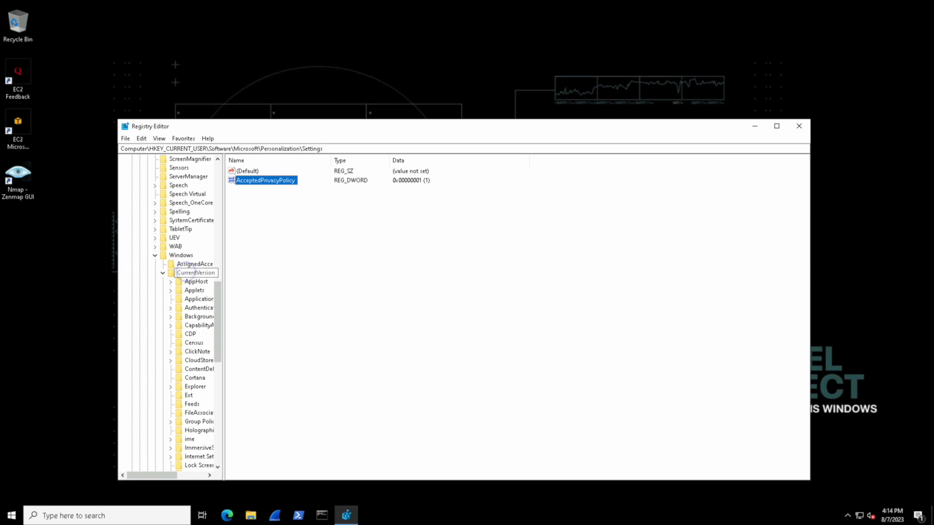
click(195, 272)
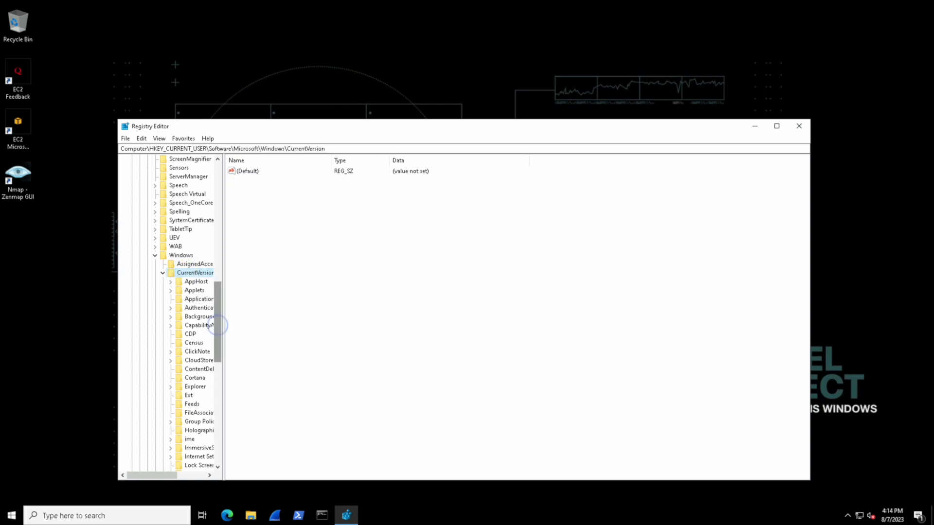
click(190, 342)
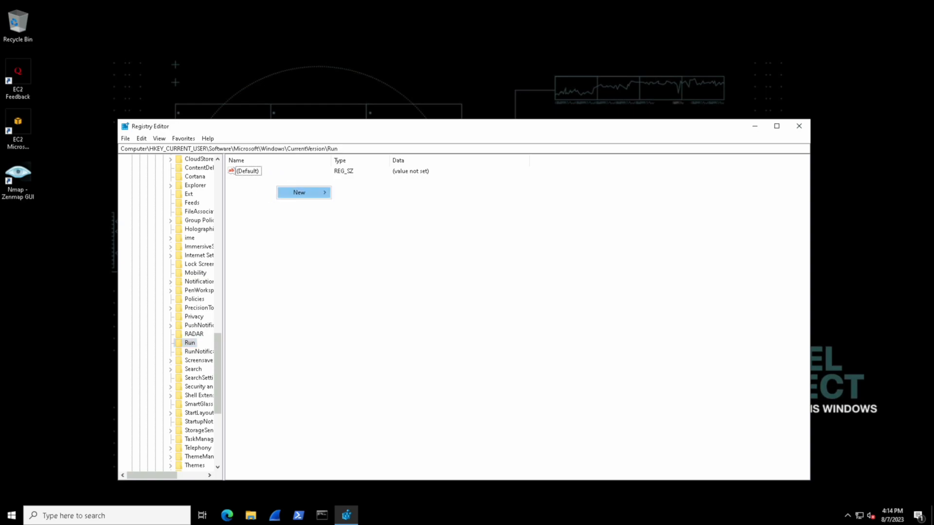
mouse_move(299, 192)
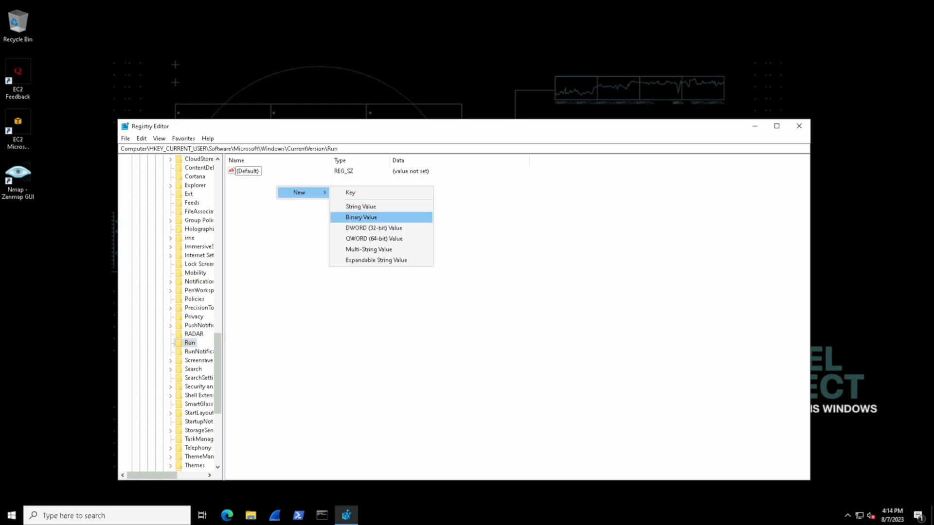
mouse_move(369, 249)
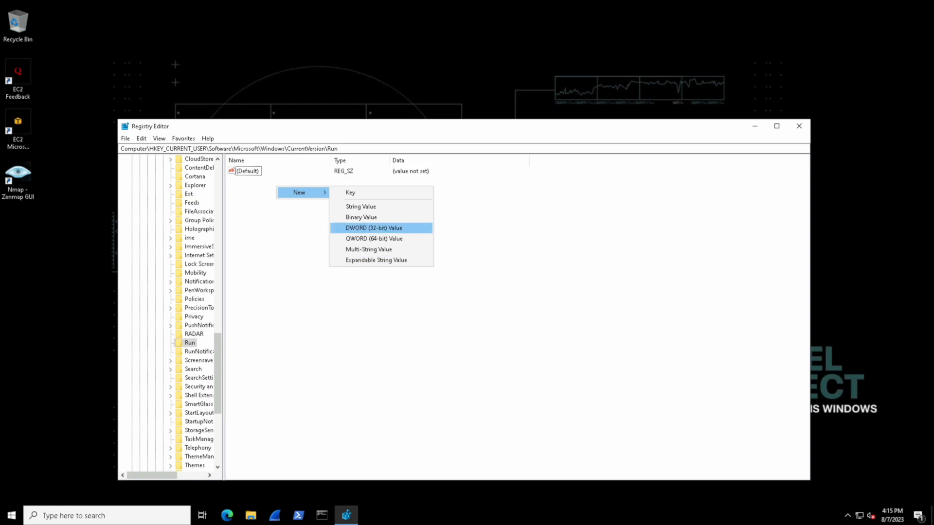
mouse_move(361, 207)
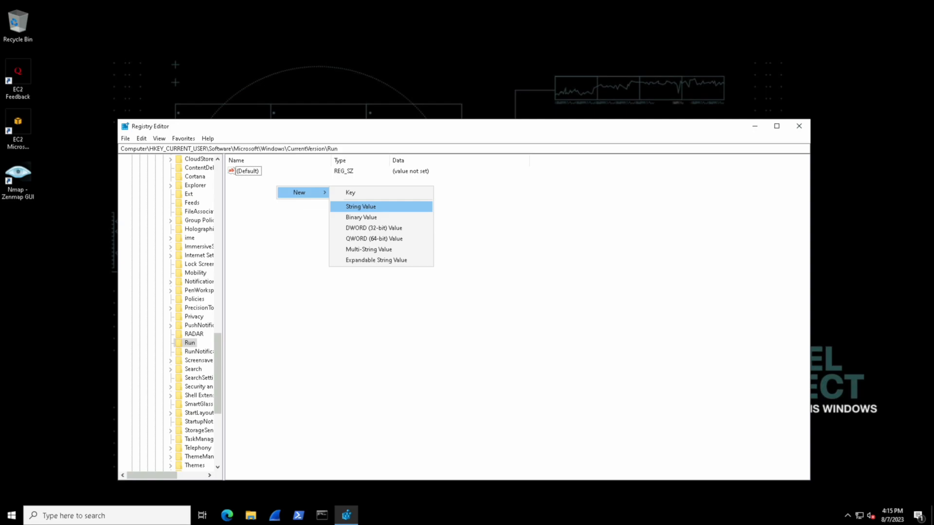
Create a new string value in the Run key's value pane.
click(360, 206)
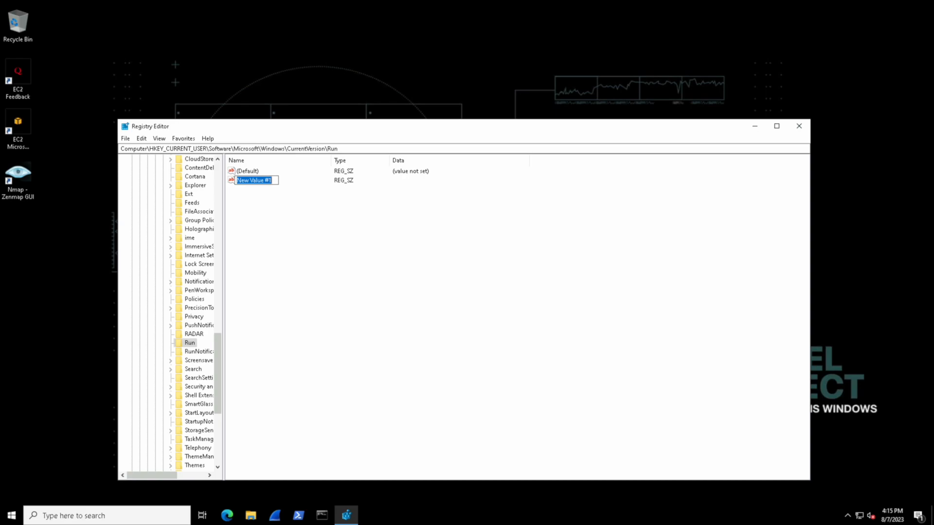
Name the value RUN ME, open its Modify dialog, and launch Notepad from Start.
text(RUN ME!)
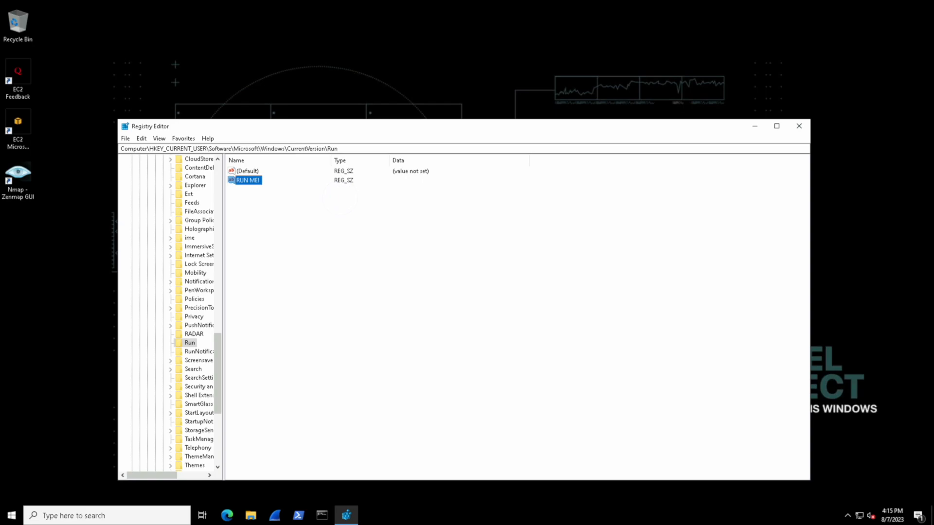
right_click(247, 180)
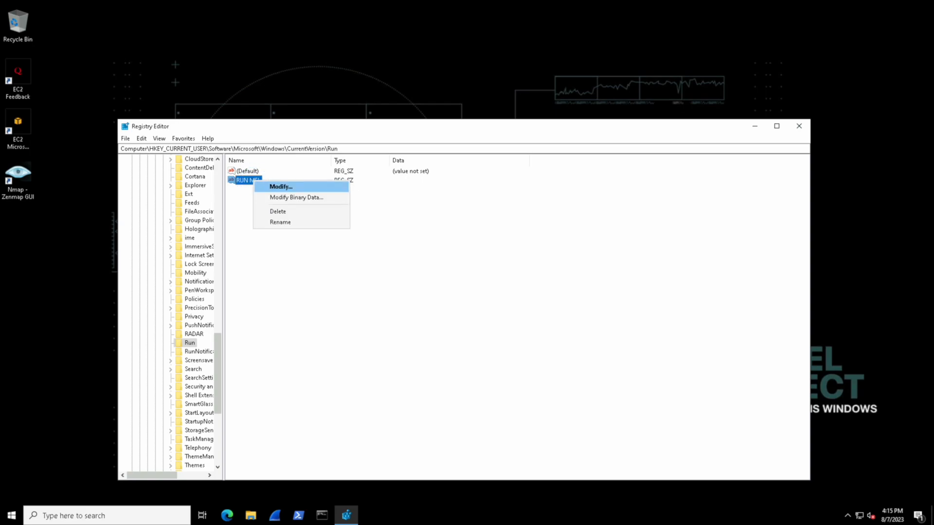
click(280, 186)
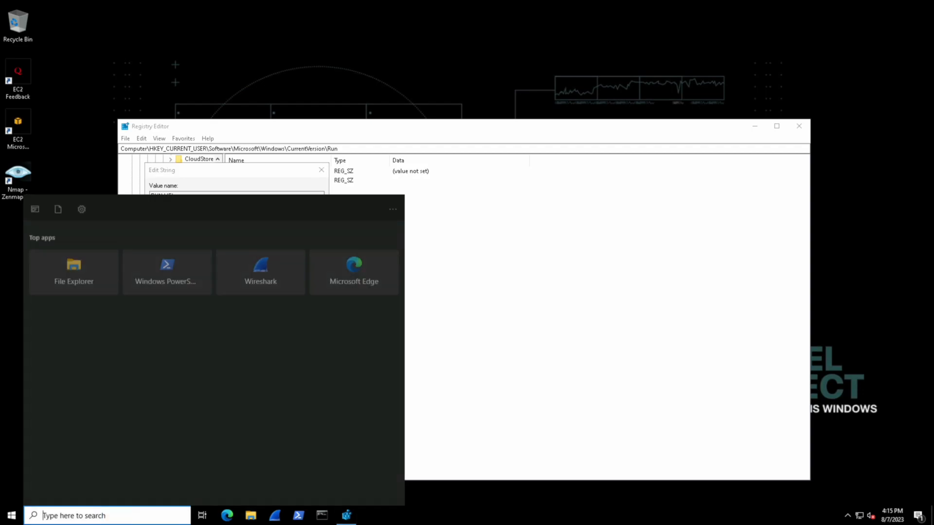
text(notepad)
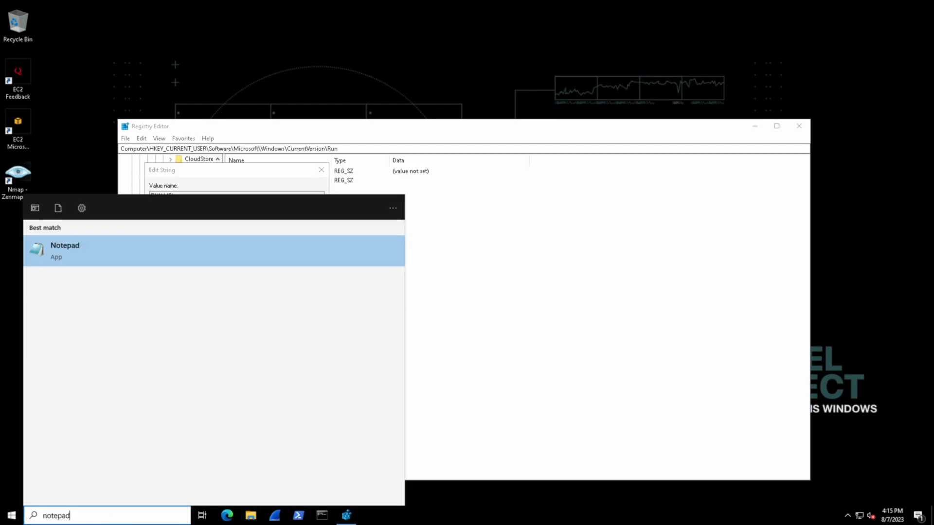
click(64, 250)
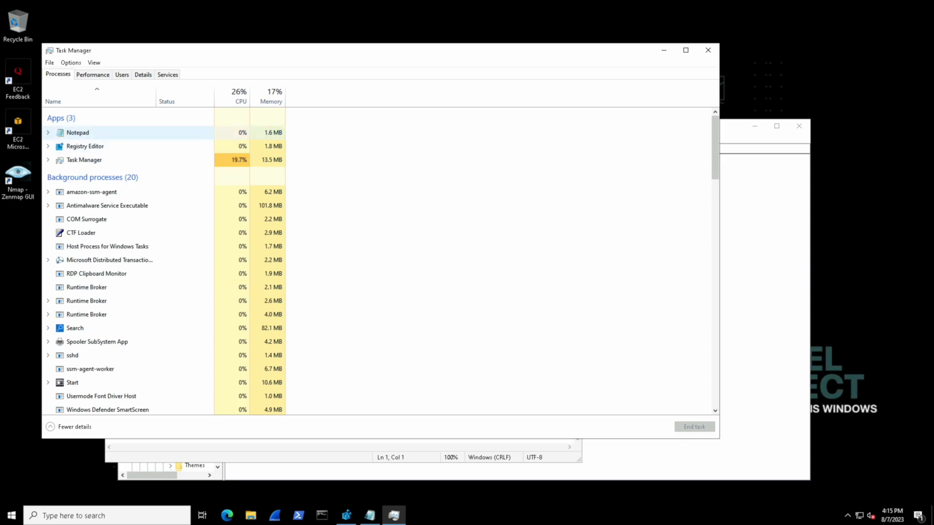
right_click(77, 133)
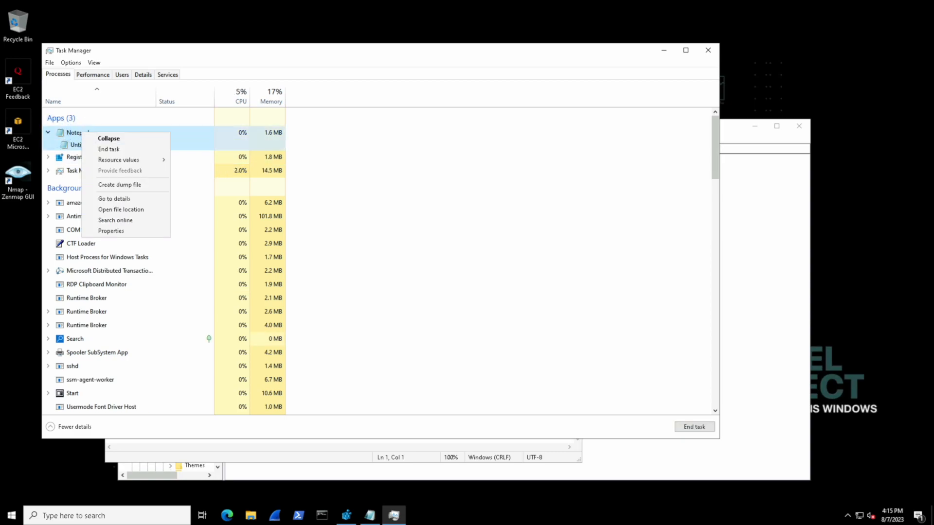
mouse_move(111, 231)
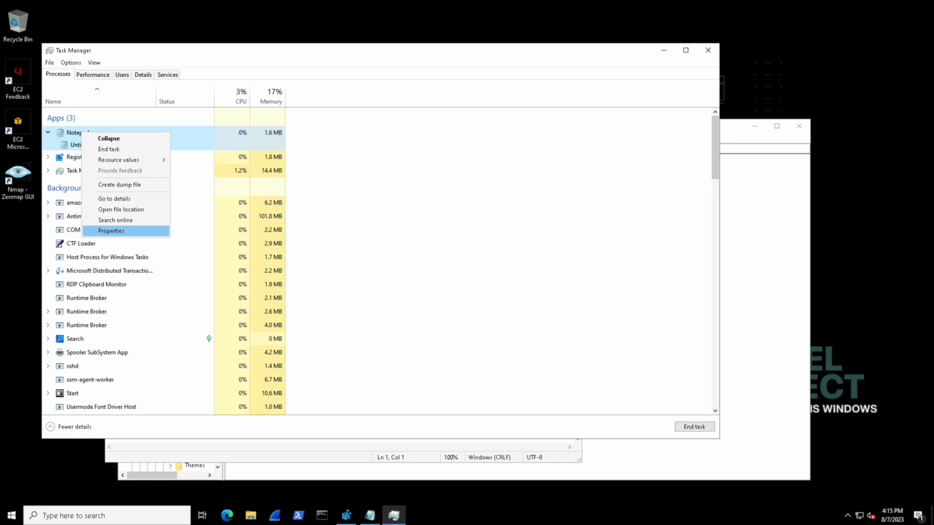
click(110, 231)
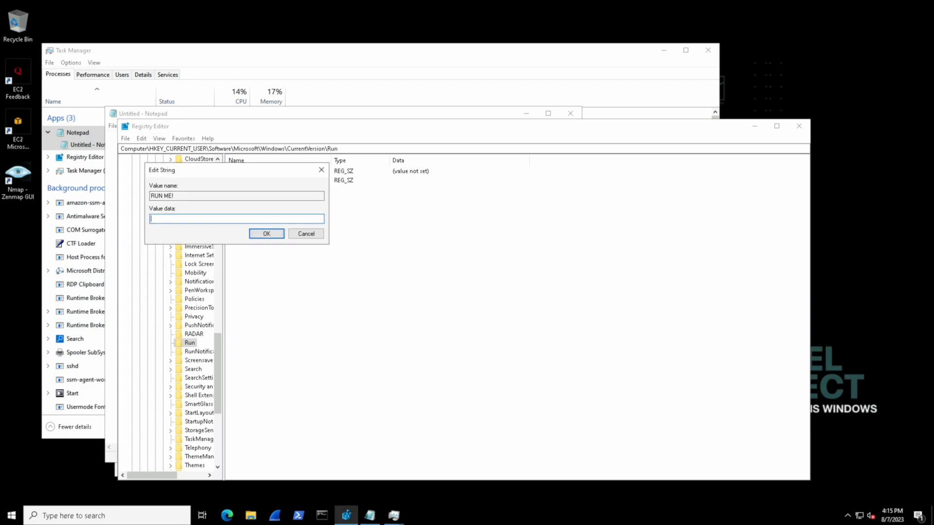
Set RUN ME! data to C:\Windows\System32\notepad.exe, then close Notepad and Task Manager.
text(C:\Windows\System32)
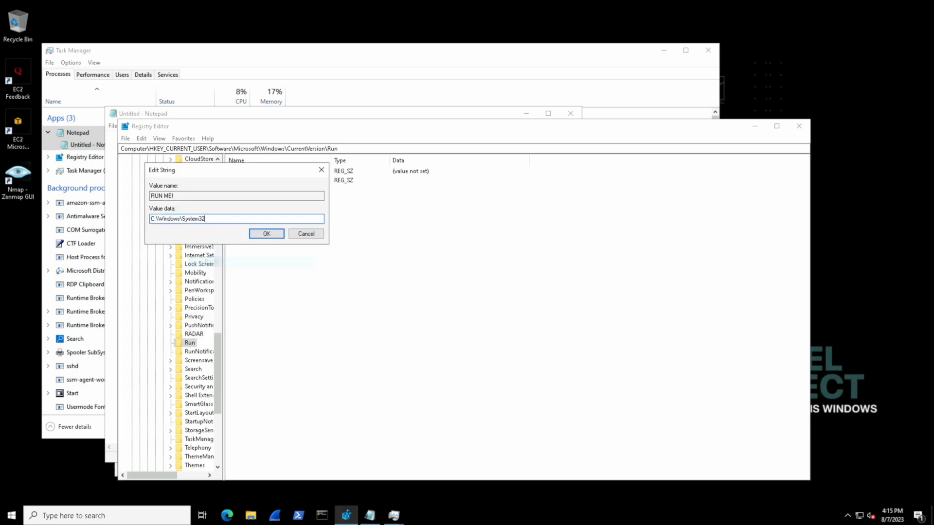
text(\notep)
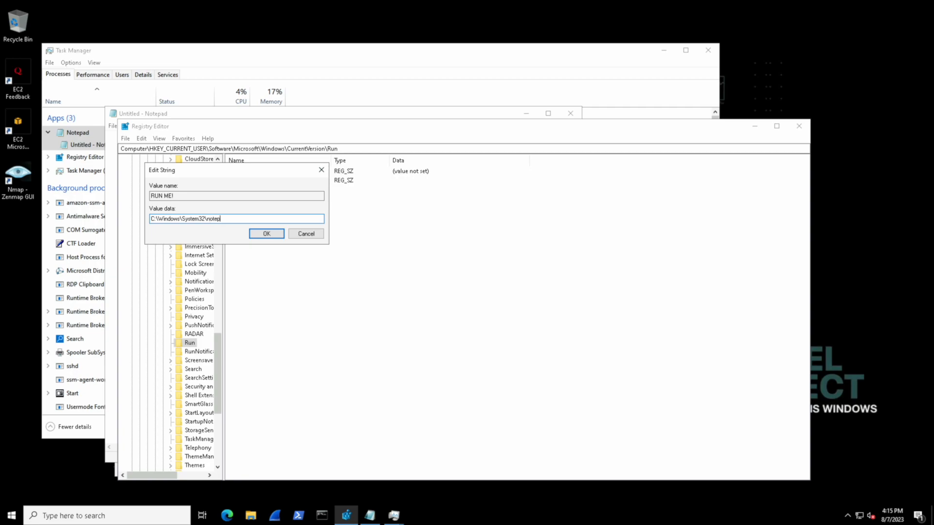
text(ad.exe)
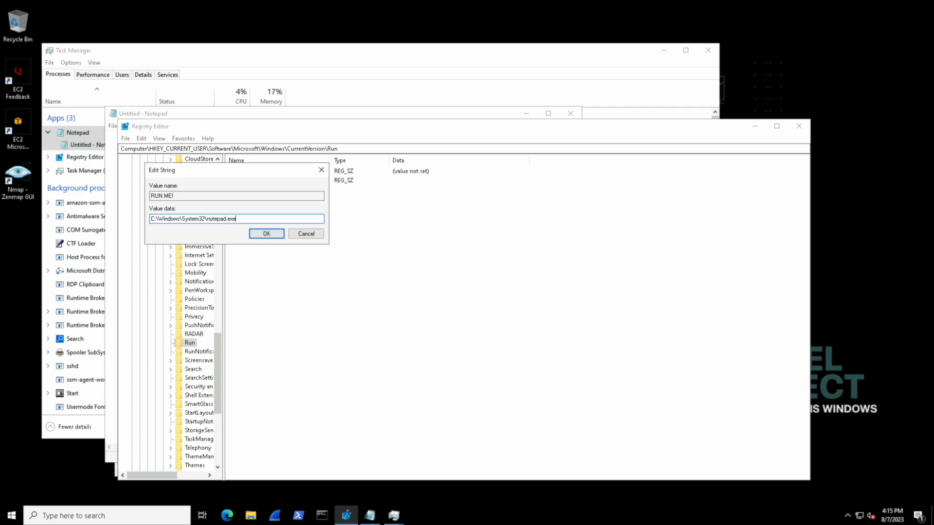
click(266, 234)
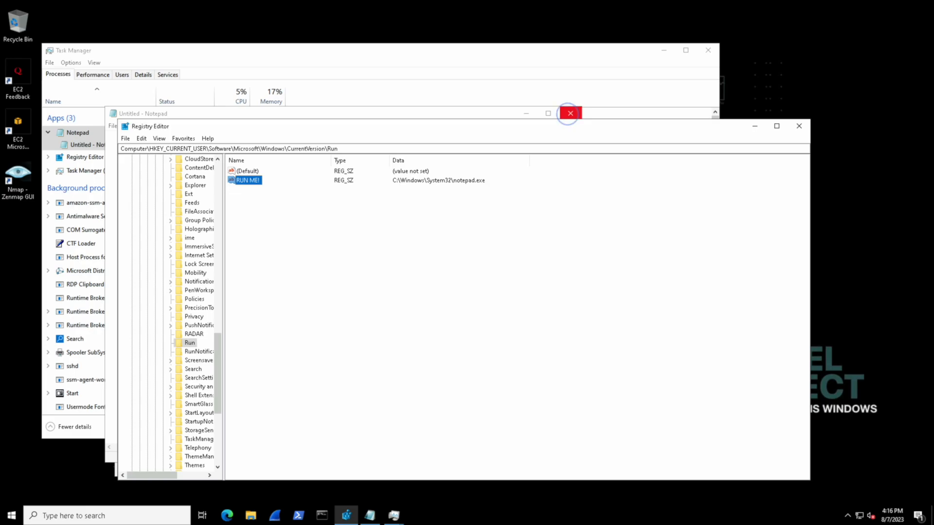
click(569, 113)
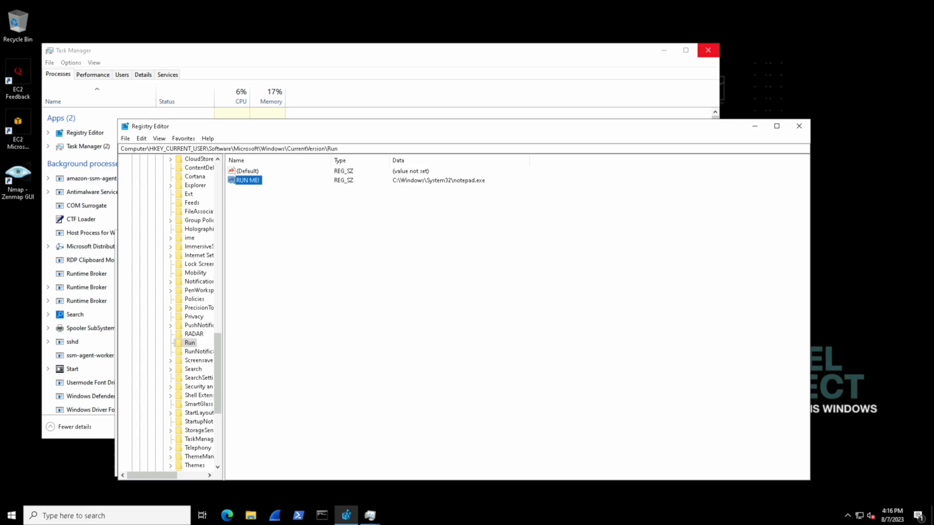
click(708, 50)
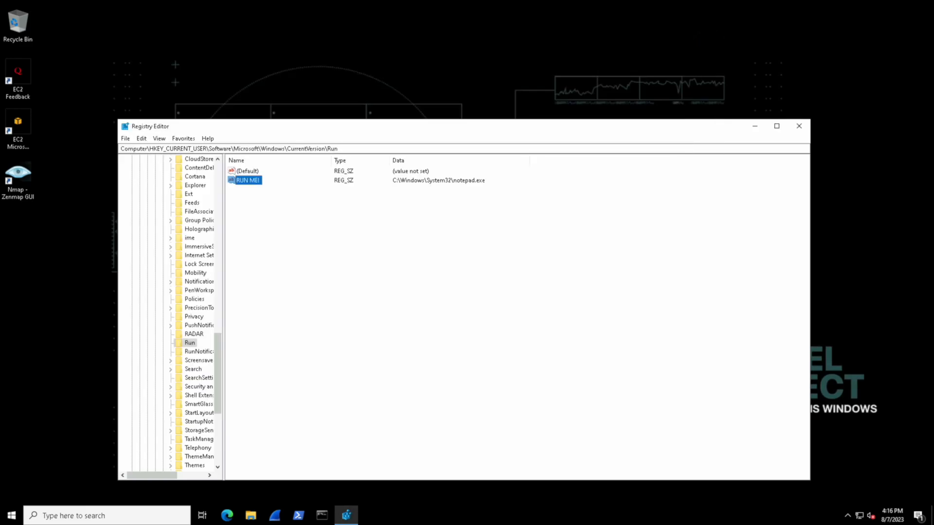
Export the selected Run key branch to 'backup' on the Desktop.
click(125, 138)
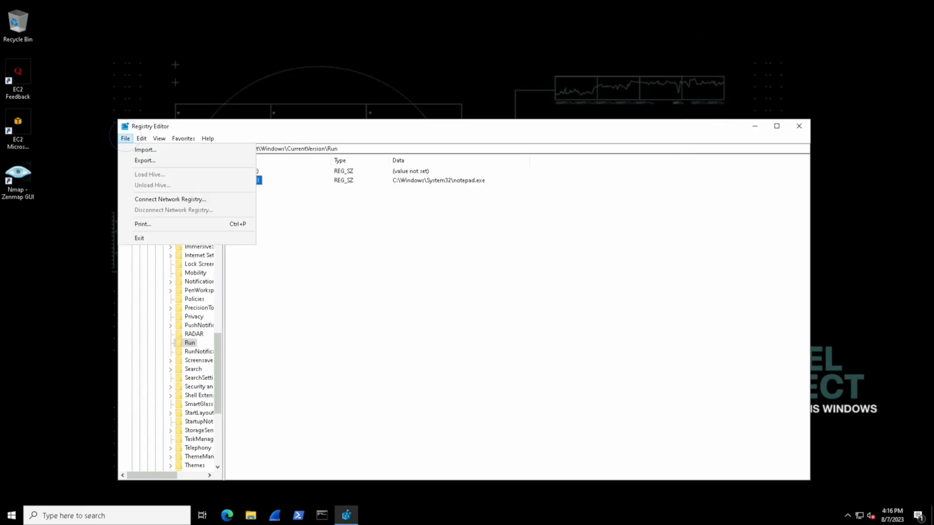
click(144, 160)
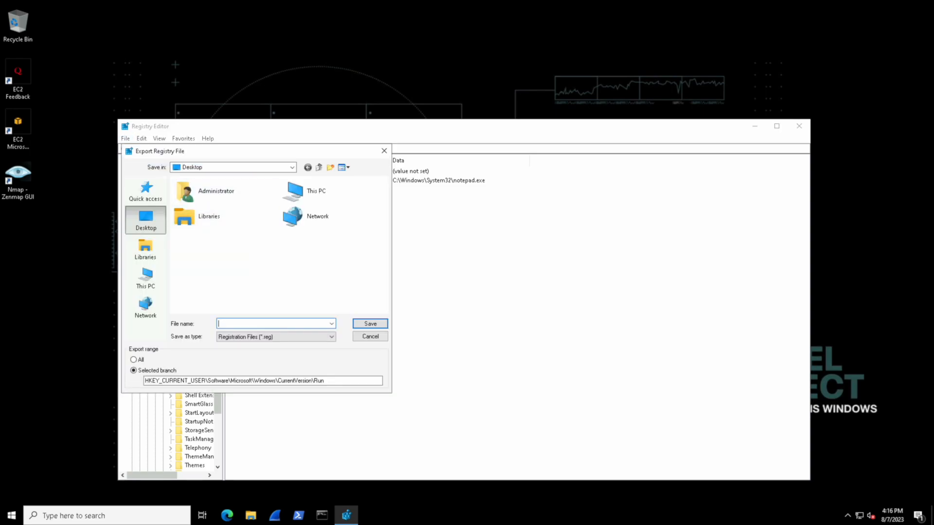
text(backup)
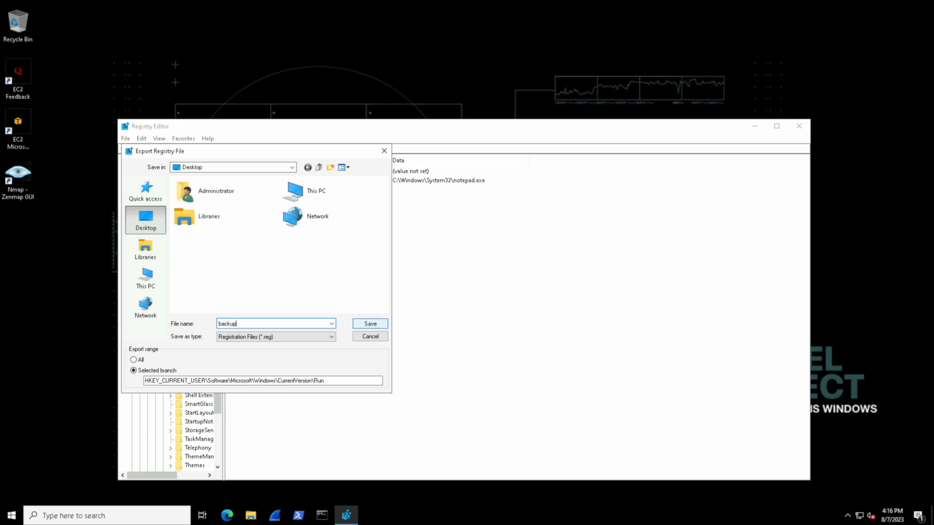
click(369, 323)
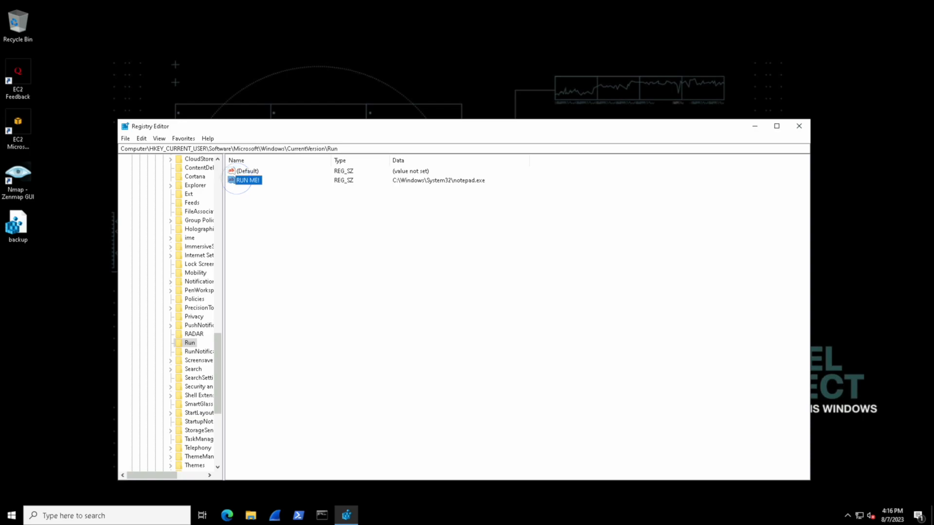
Delete the RUN ME! value from the Run key, confirming with Yes.
right_click(244, 180)
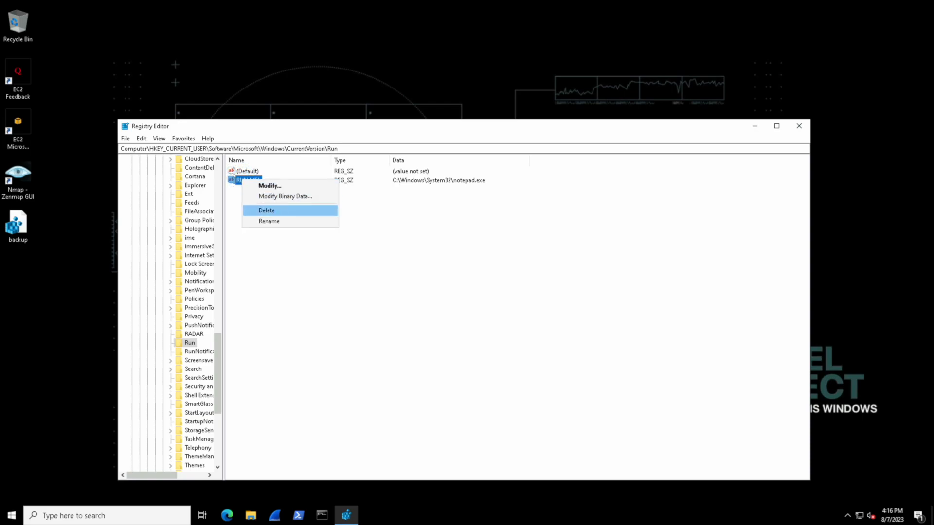
click(266, 210)
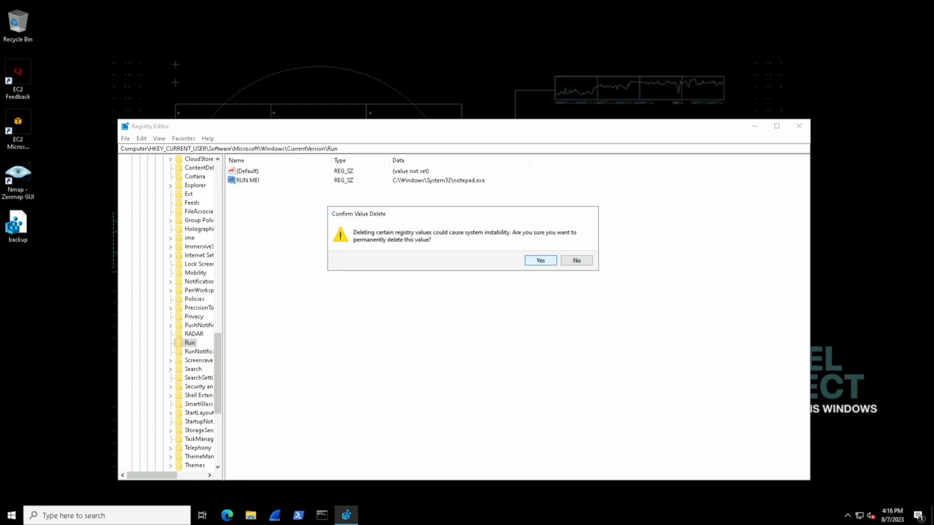
click(539, 261)
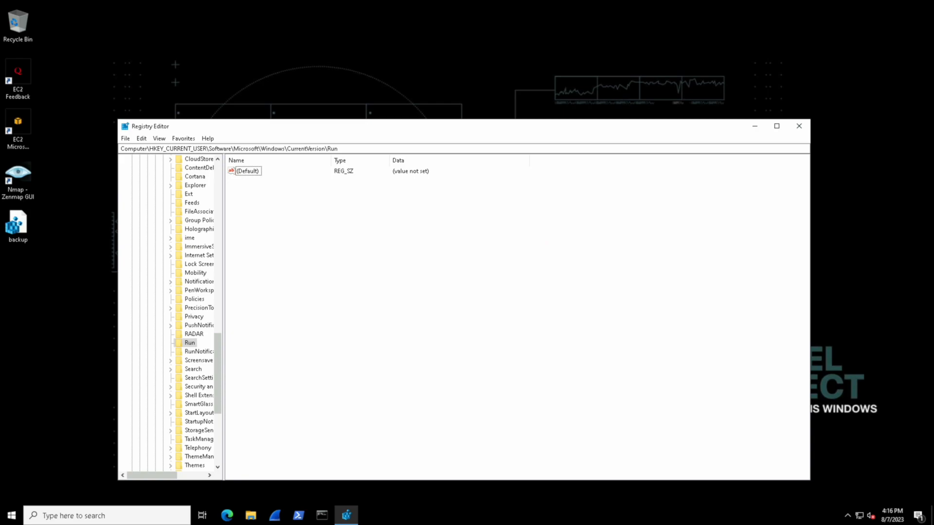
click(125, 138)
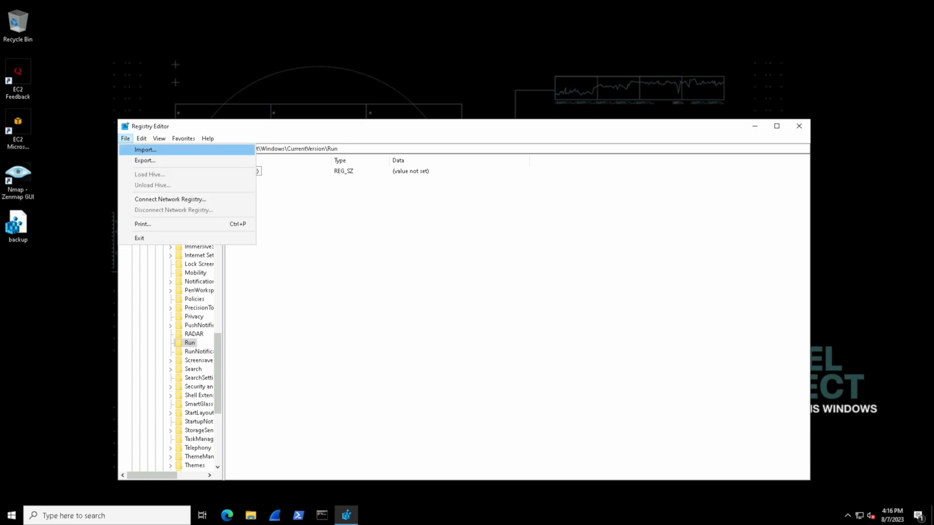
Import backup.reg from the Desktop, dismiss the success message, and select restored RUN ME!
click(146, 149)
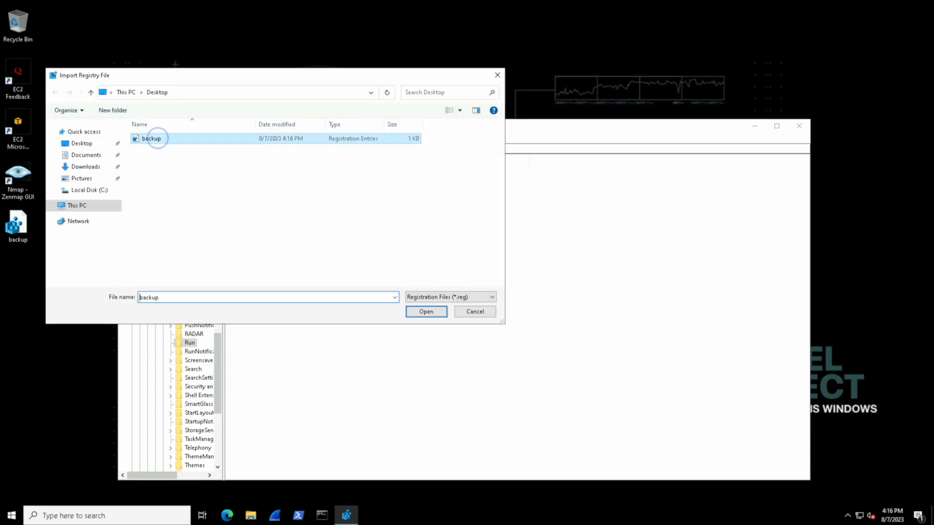
click(426, 311)
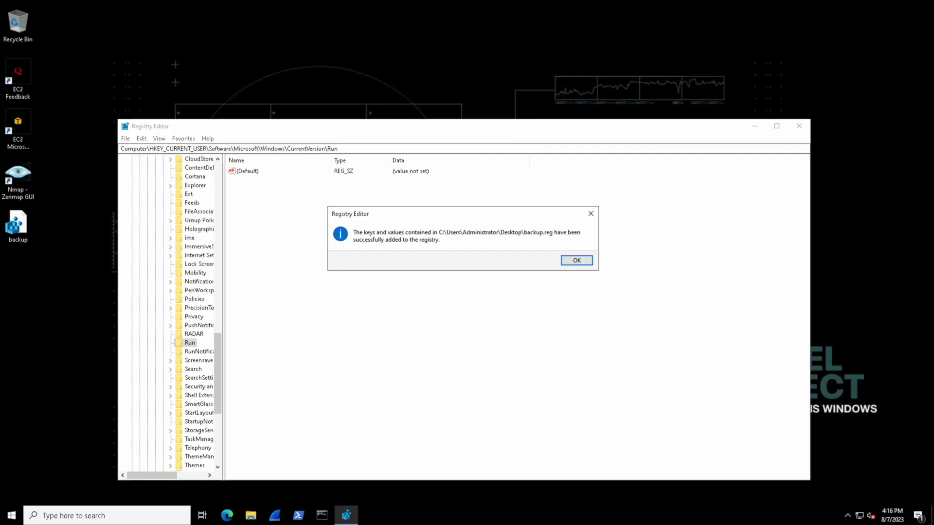
click(576, 260)
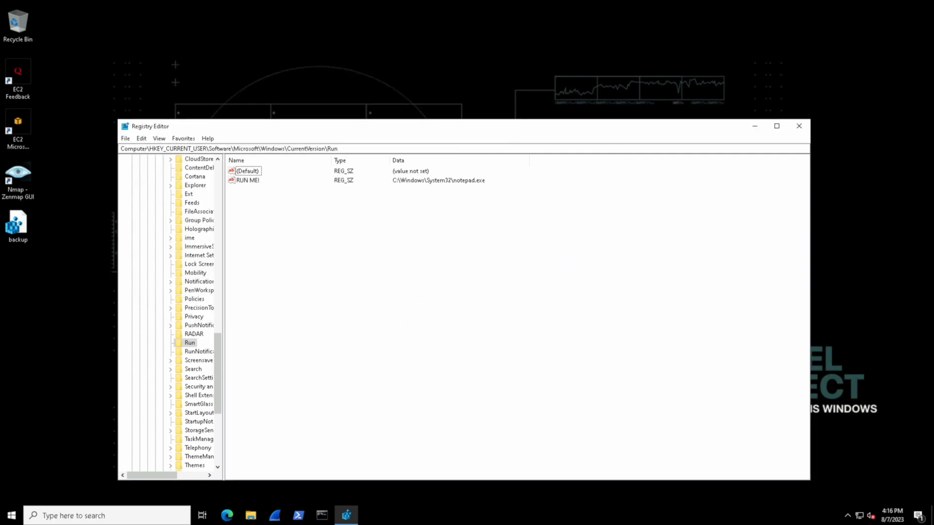
click(247, 180)
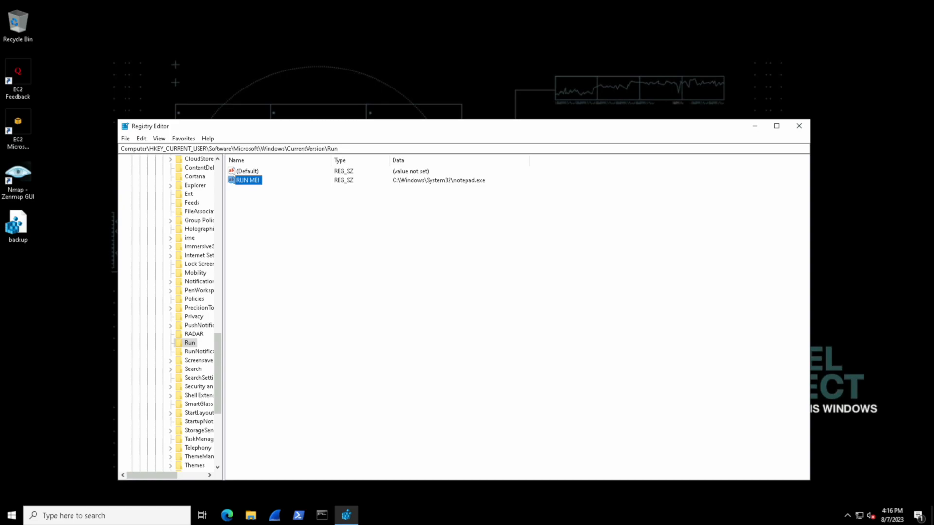
click(10, 515)
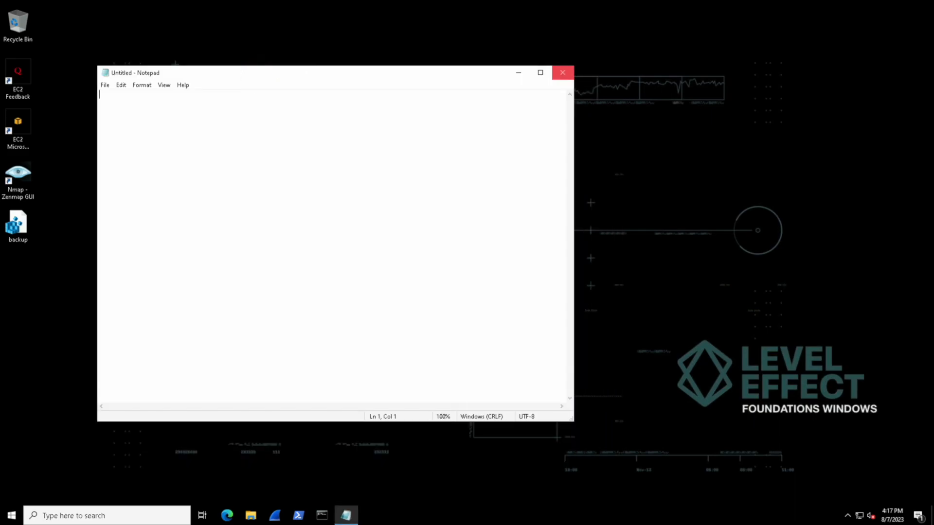
Close the untitled Notepad window that launched automatically at login.
click(562, 72)
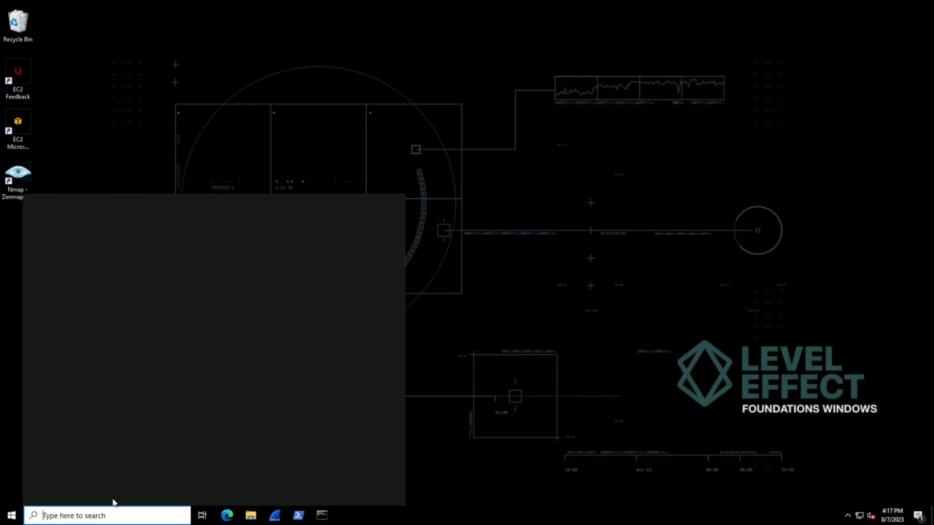
Reopen Registry Editor from Start search, confirm deleting RUN ME!, then close the editor.
text(registry Editor)
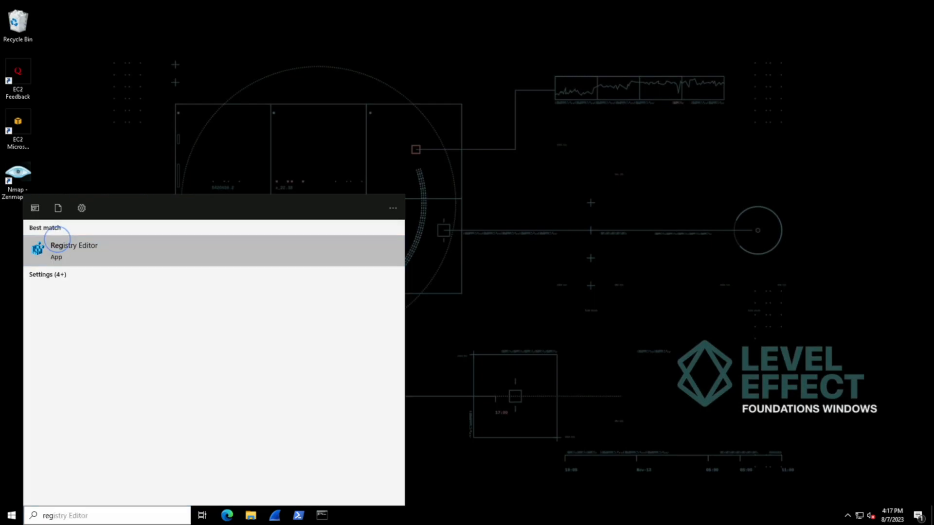
click(74, 245)
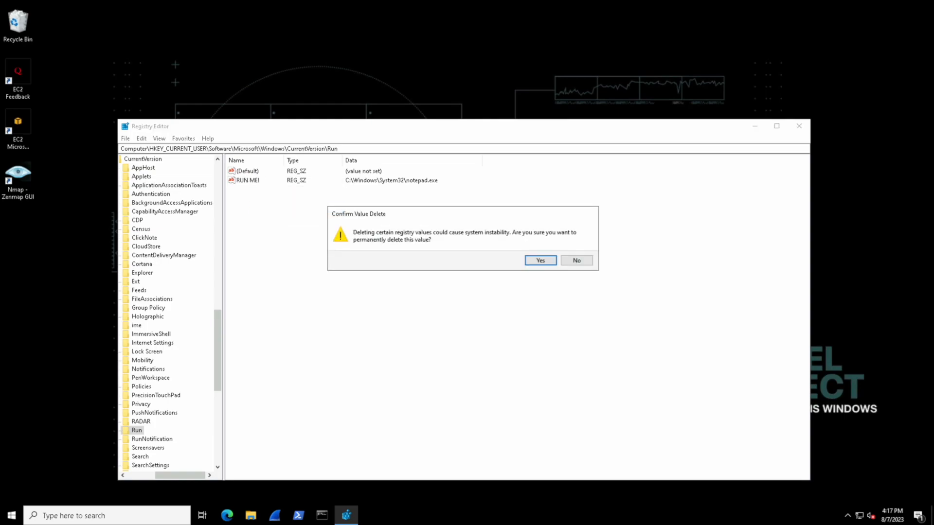
click(539, 260)
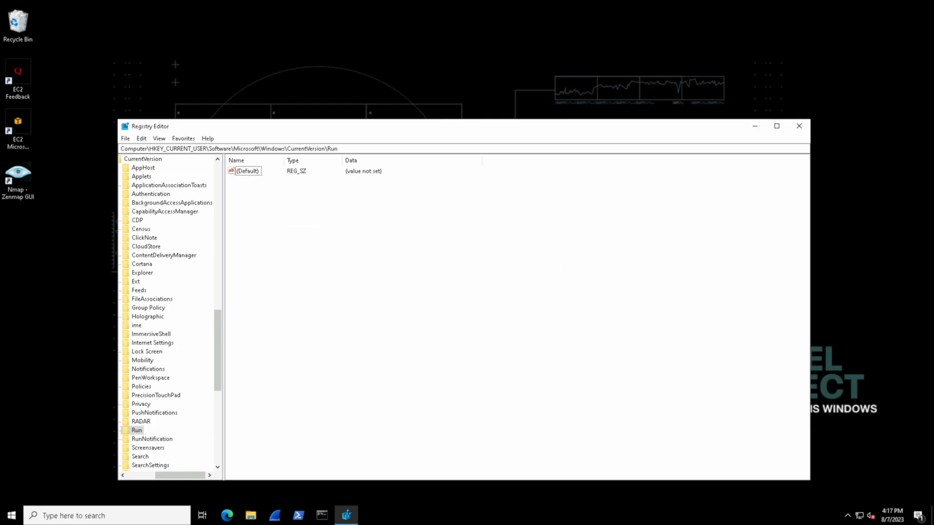
click(798, 126)
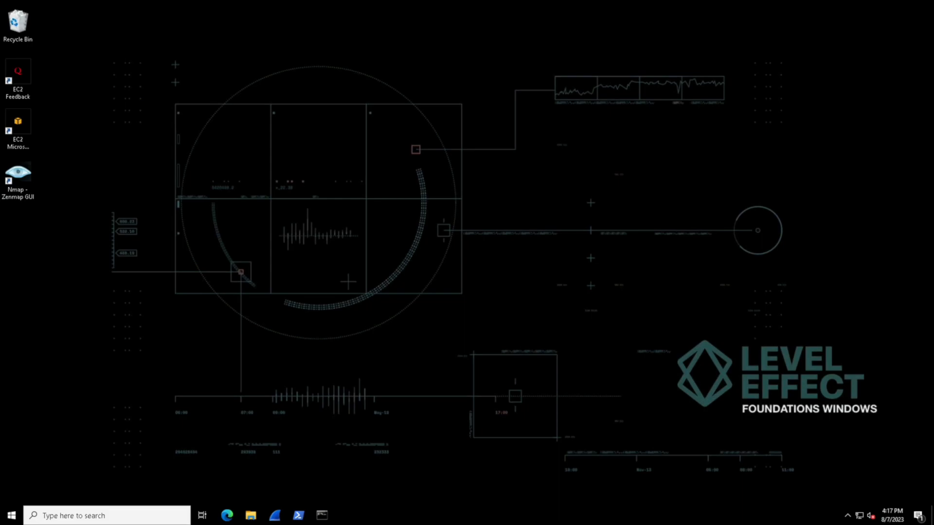